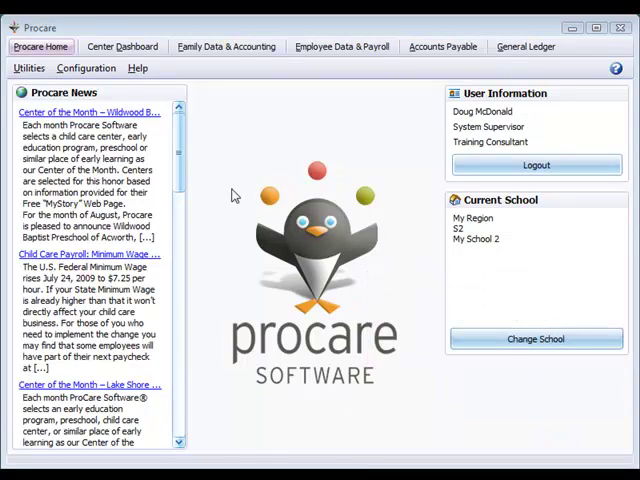
Open Family Data & Accounting to show the ADAMS account summary without photos.
left_click(225, 43)
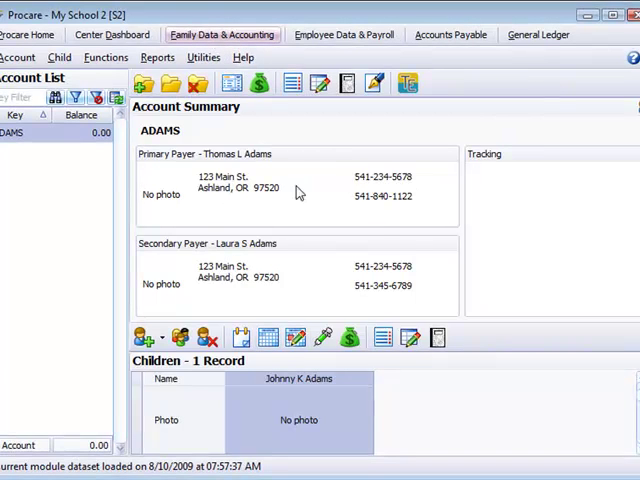
mouse_move(290, 205)
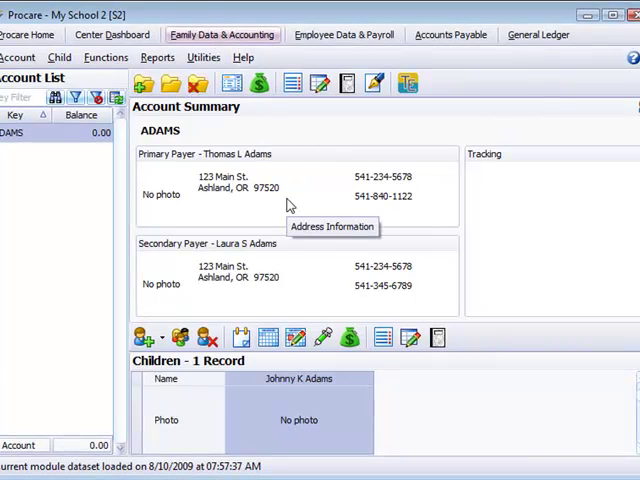
mouse_move(150, 302)
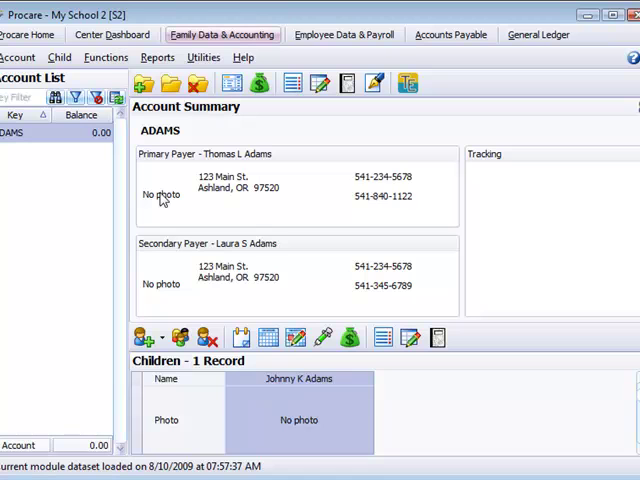
mouse_move(222, 205)
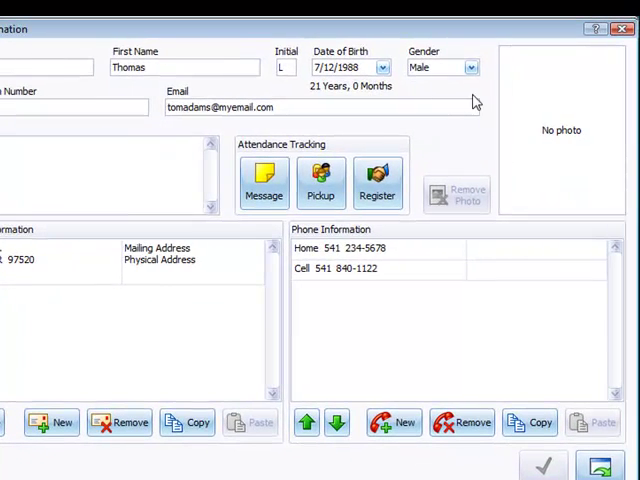
mouse_move(575, 138)
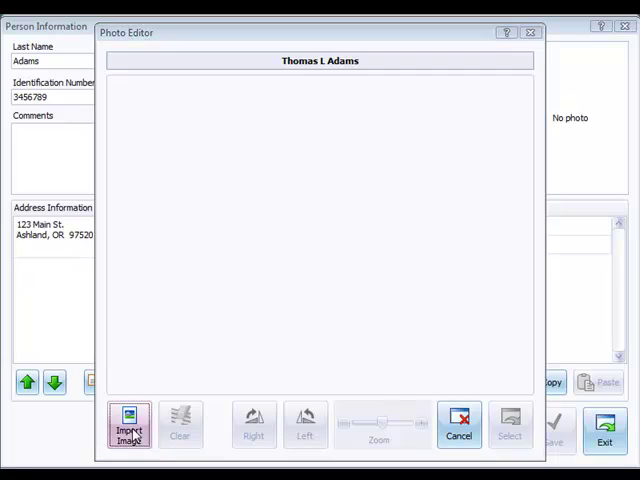
left_click(128, 430)
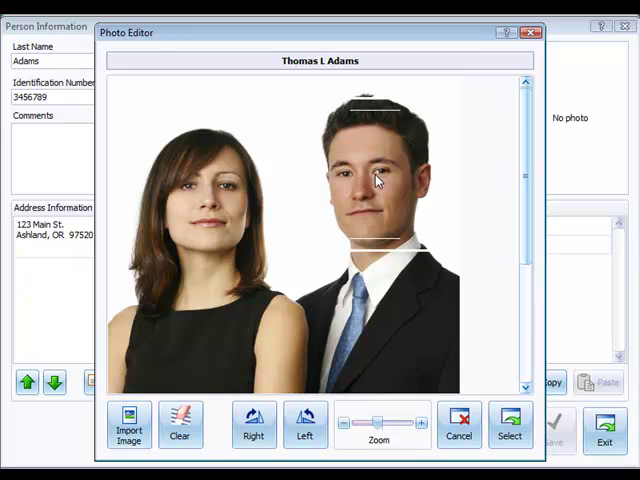
mouse_move(345, 432)
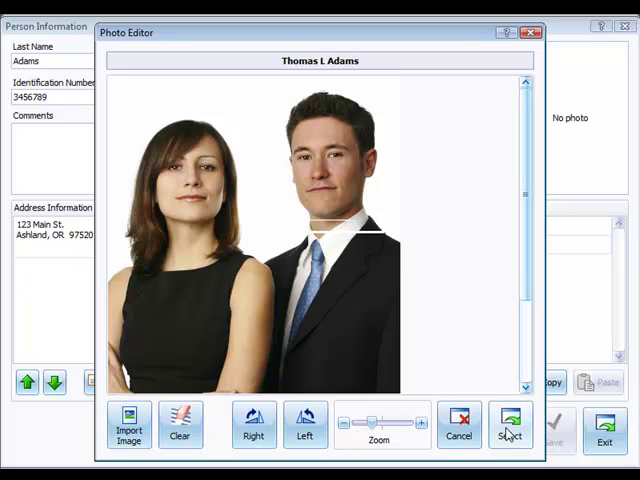
left_click(510, 424)
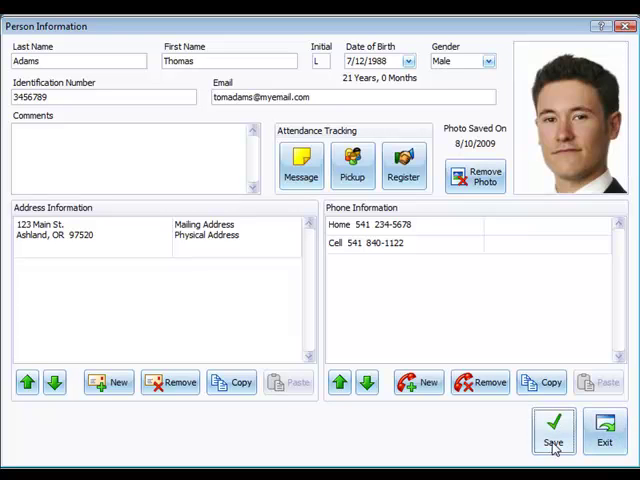
left_click(552, 430)
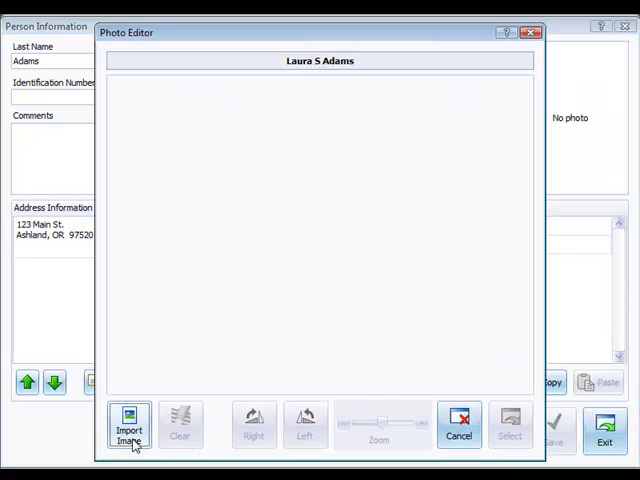
left_click(128, 430)
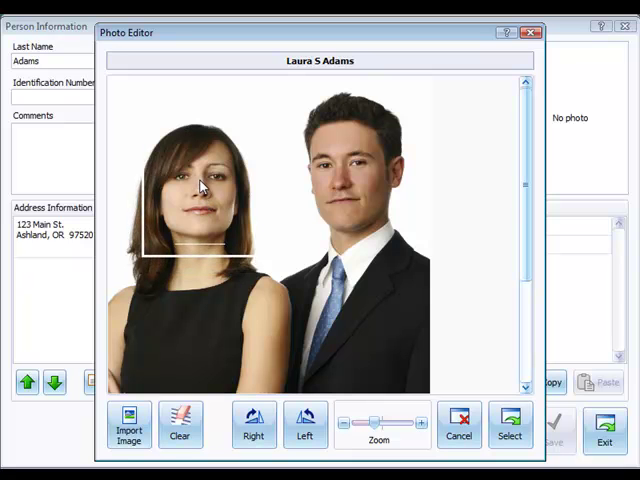
left_click(510, 425)
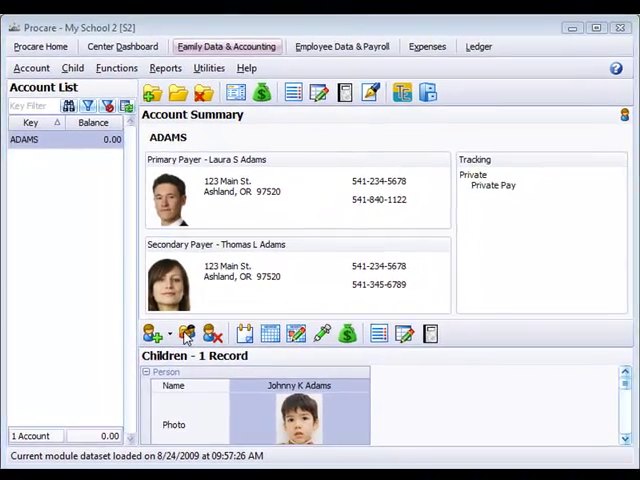
left_click(186, 333)
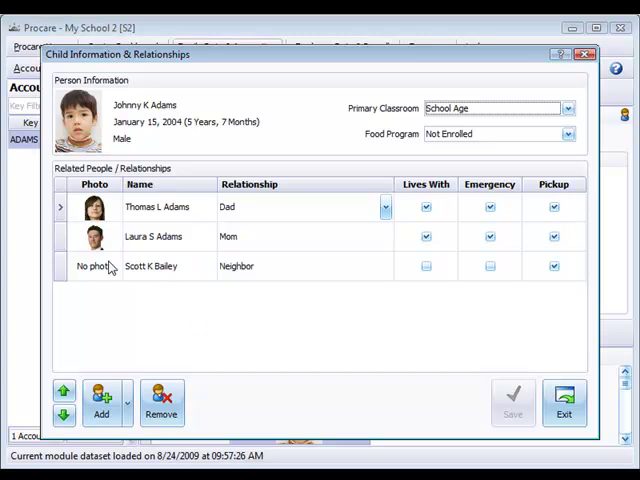
mouse_move(153, 273)
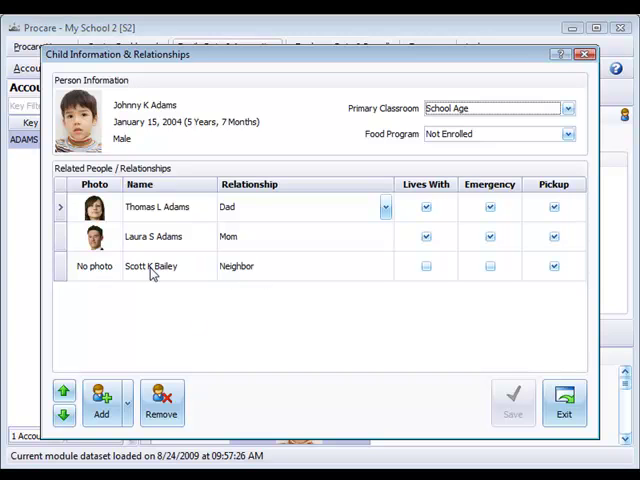